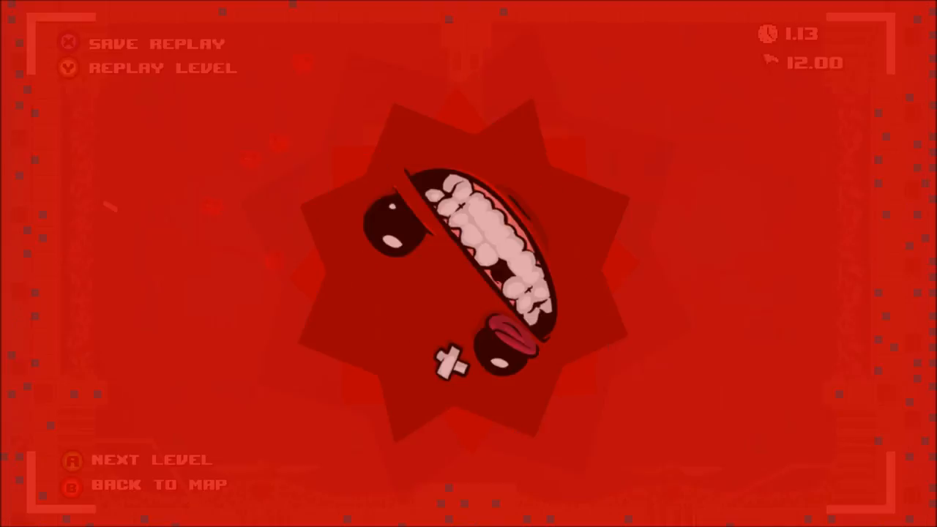
click(77, 485)
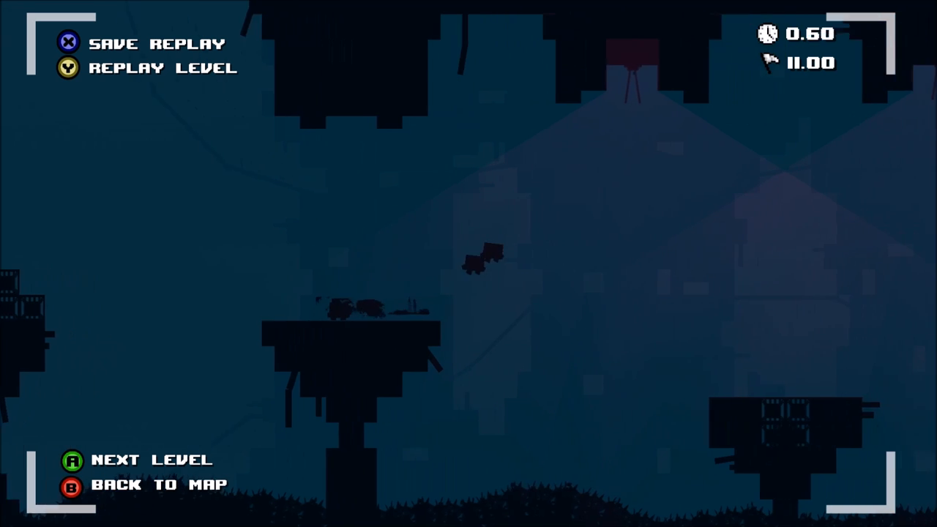
click(69, 483)
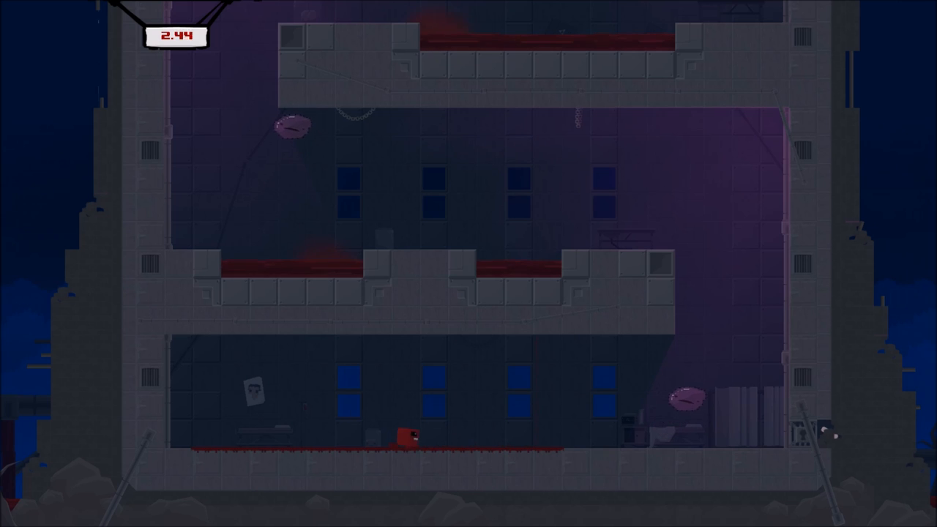
key(Right)
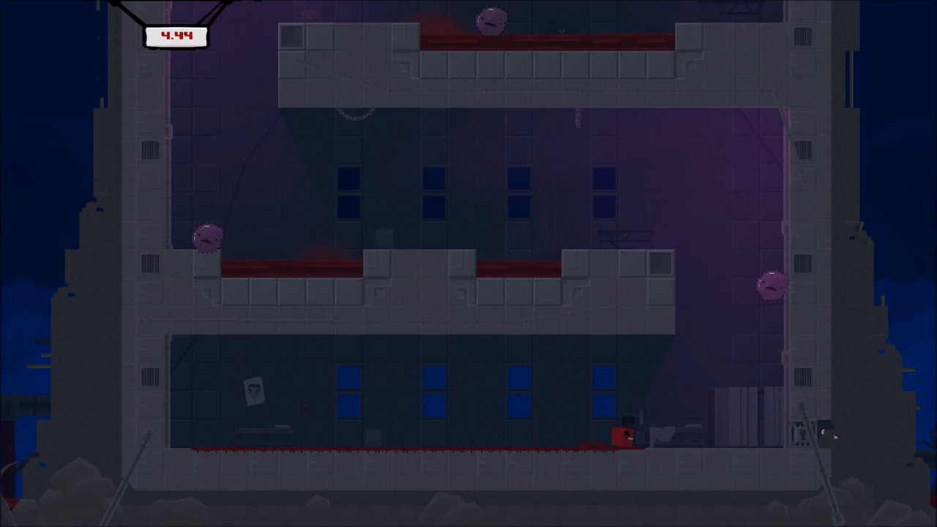